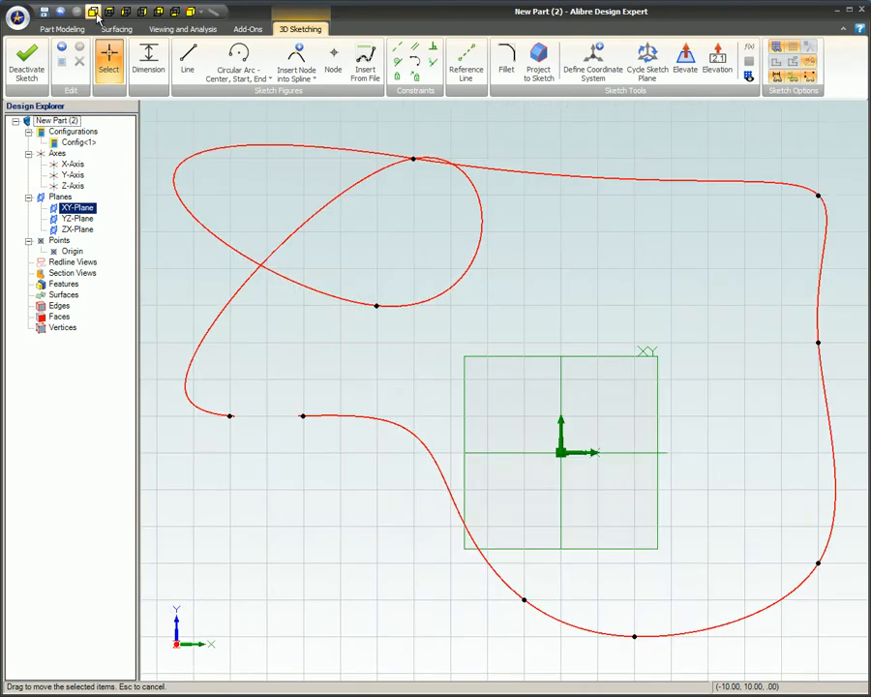
- Bring the Flat-top Pyramid part window to the front
left_click(189, 12)
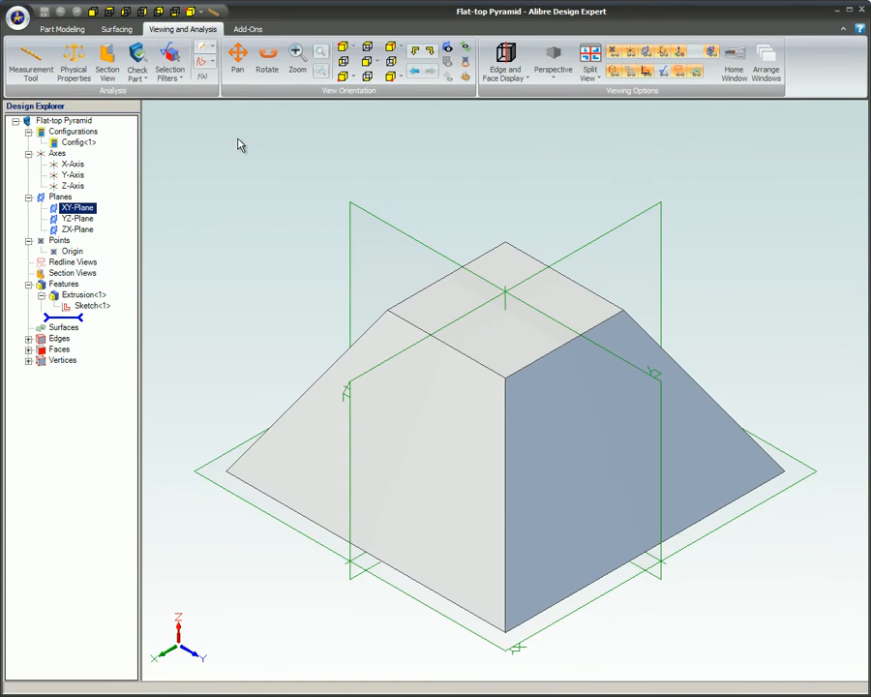
mouse_move(62, 29)
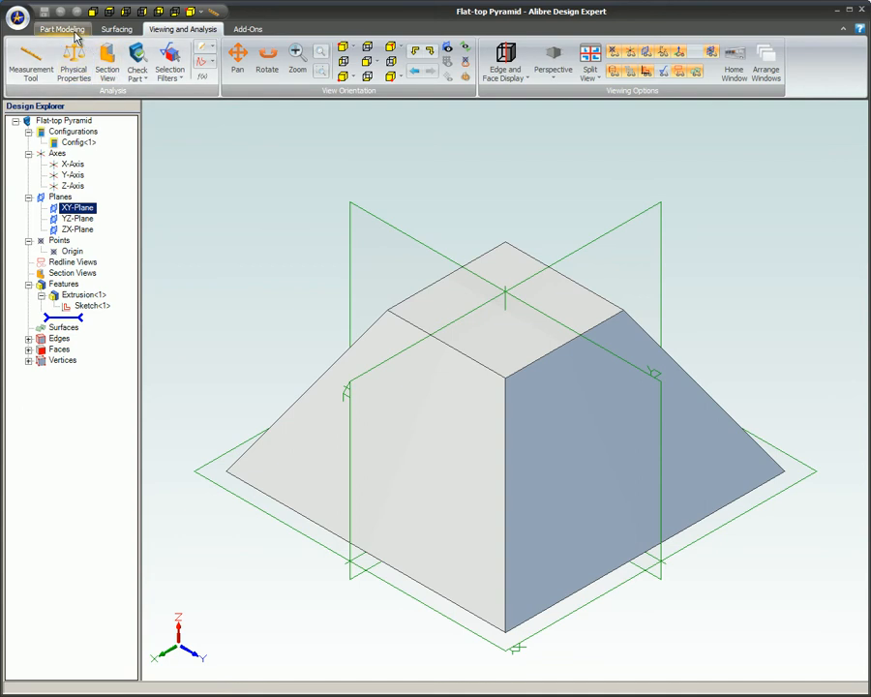
- Start a 3D sketch on the pyramid and begin a custom coordinate system definition
left_click(61, 29)
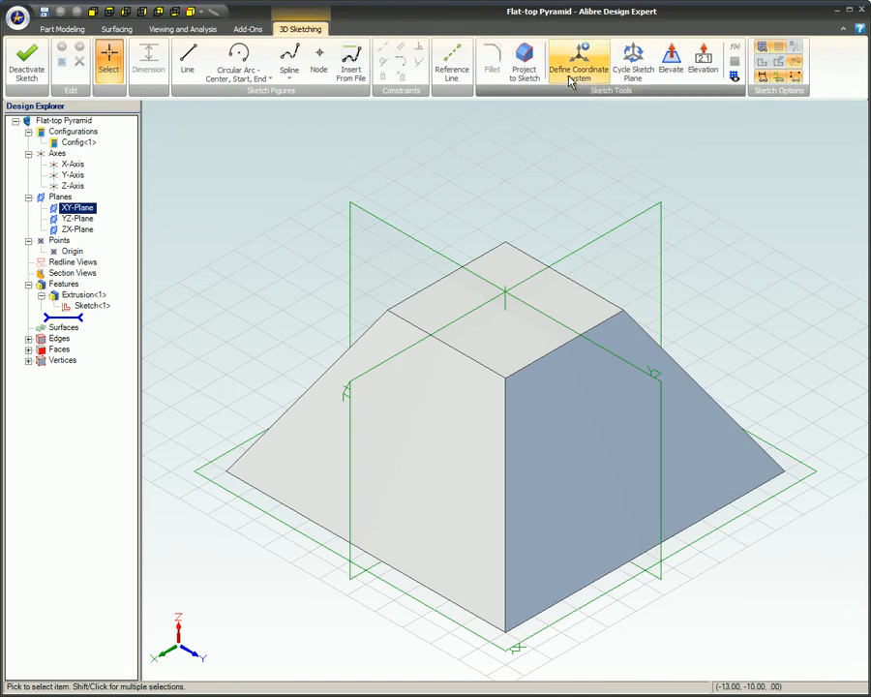
left_click(576, 58)
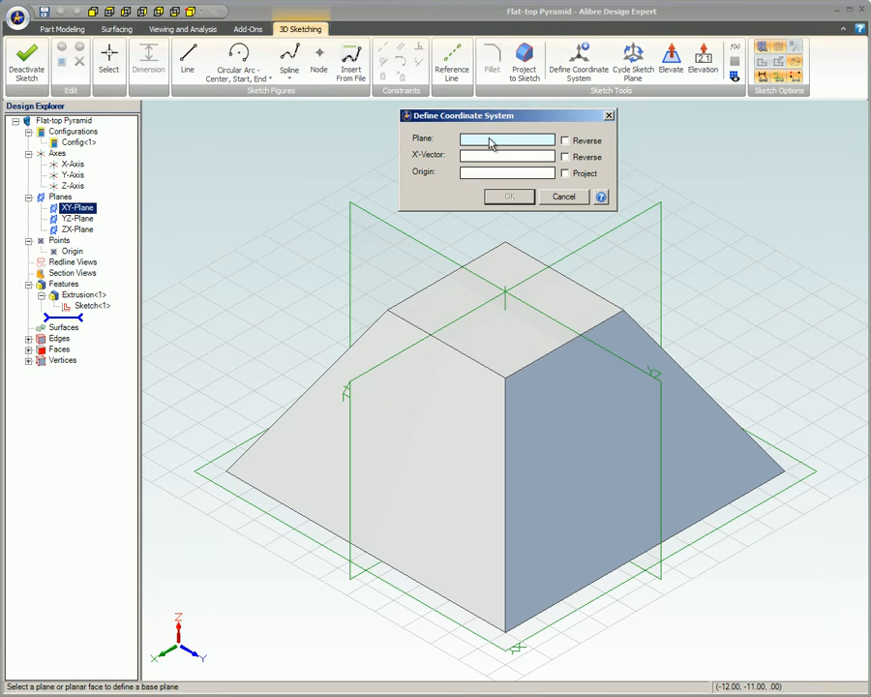
mouse_move(488, 147)
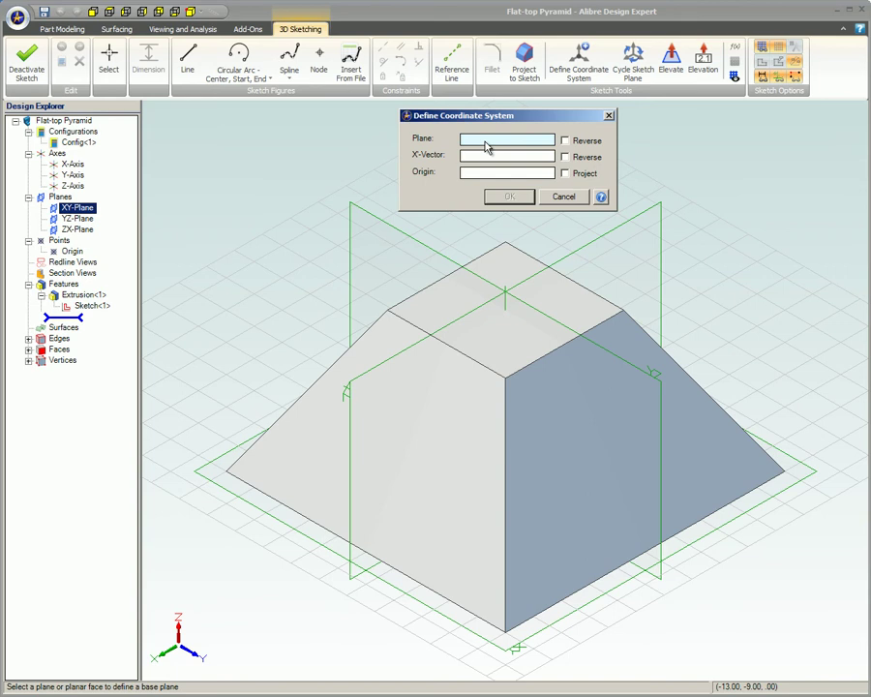
mouse_move(569, 404)
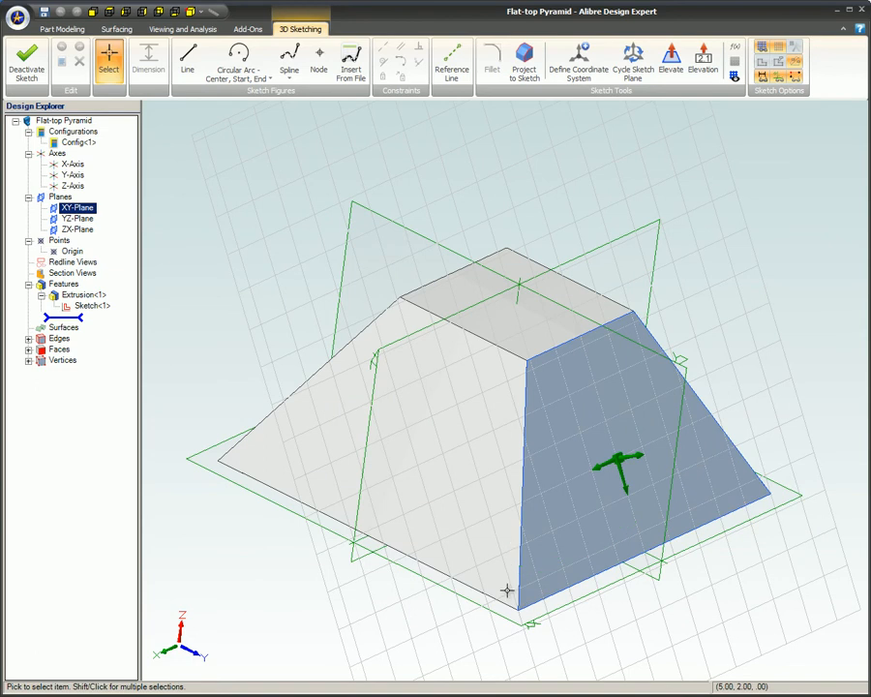
- Begin another coordinate system using the sloped face as plane and a bottom edge as X-vector
left_click(577, 54)
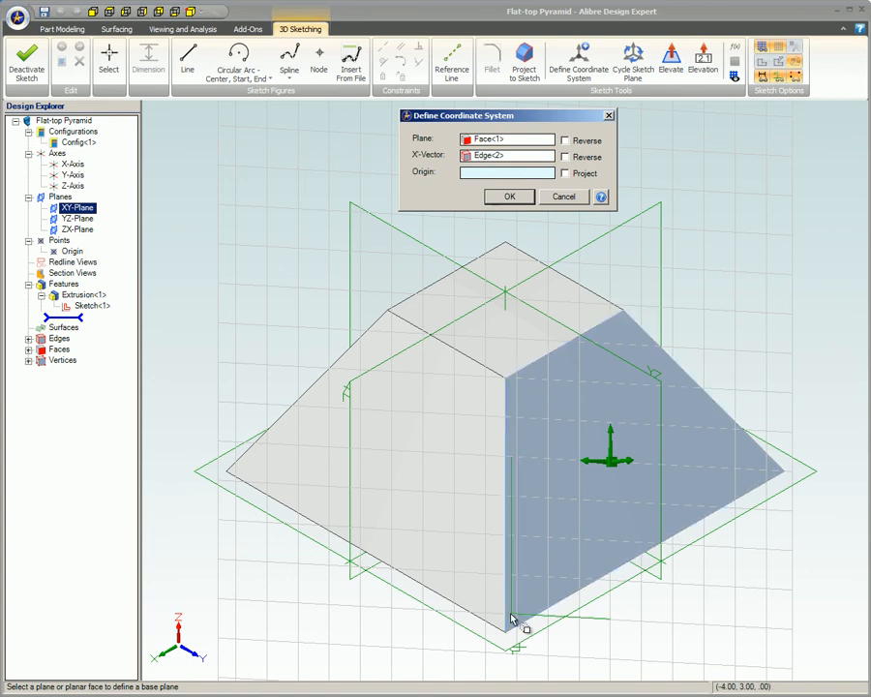
mouse_move(515, 638)
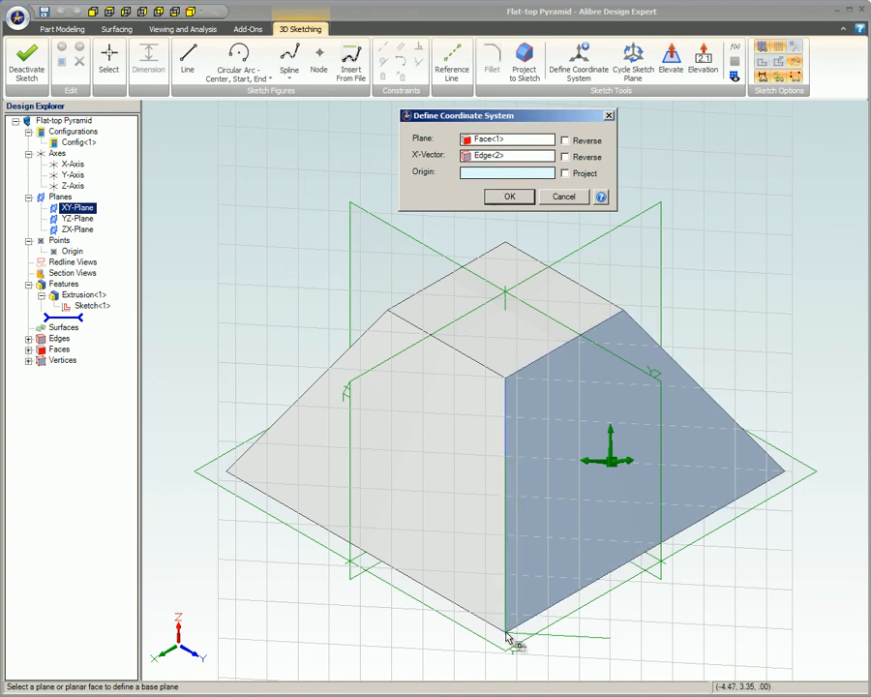
- Place the origin at the pyramid's bottom corner vertex and confirm the coordinate system
left_click(505, 634)
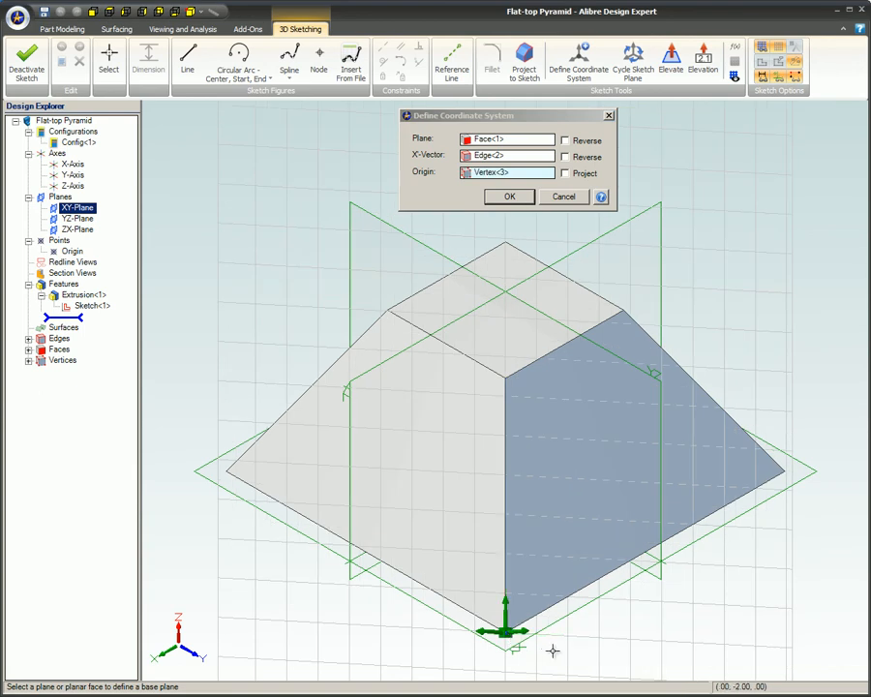
mouse_move(534, 646)
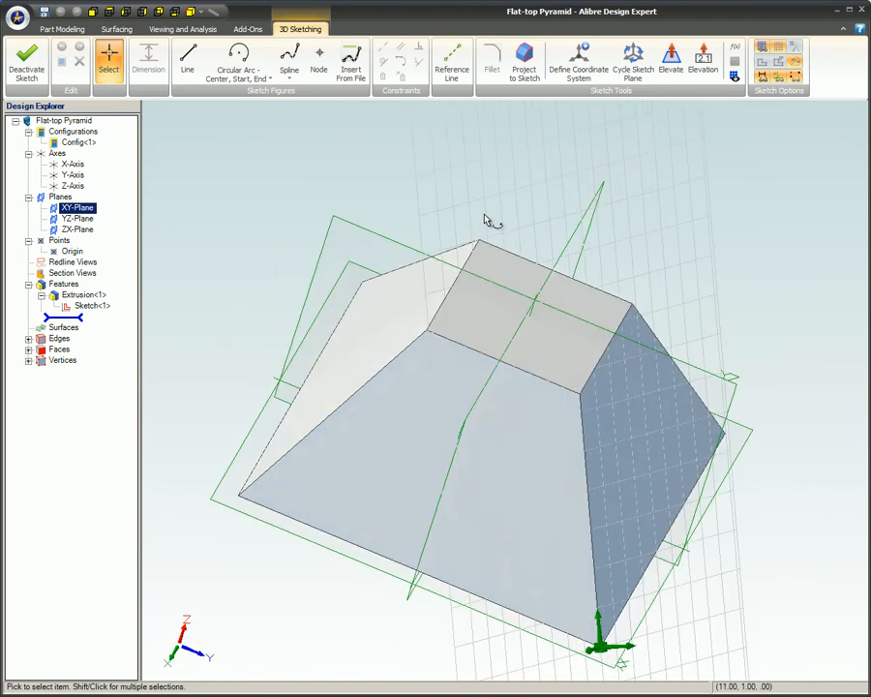
left_click_drag(484, 387, 483, 290)
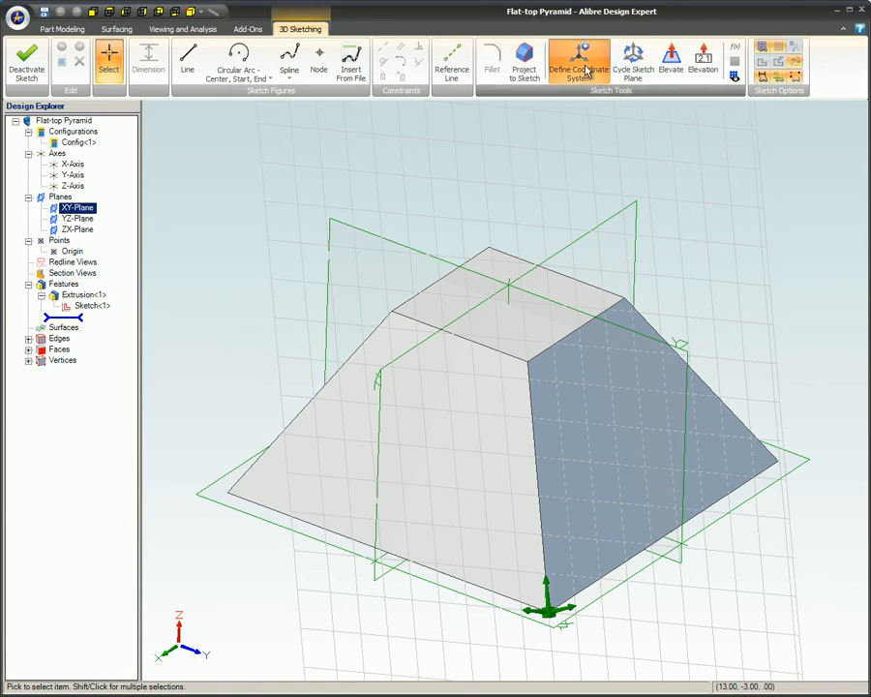
- Define a coordinate system on the flat top face with a top edge as X and a top vertex as origin
left_click(578, 56)
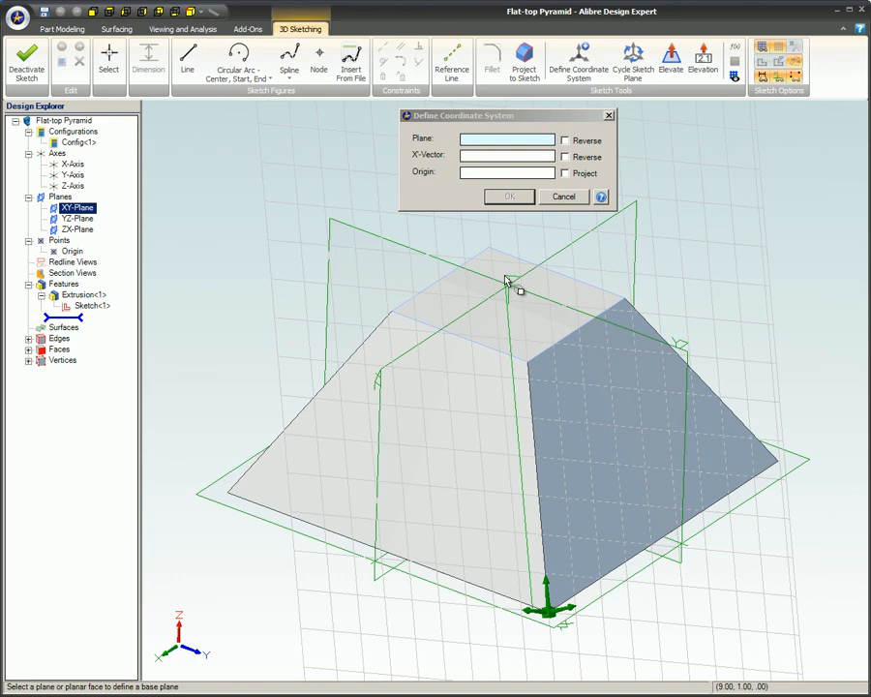
left_click(507, 290)
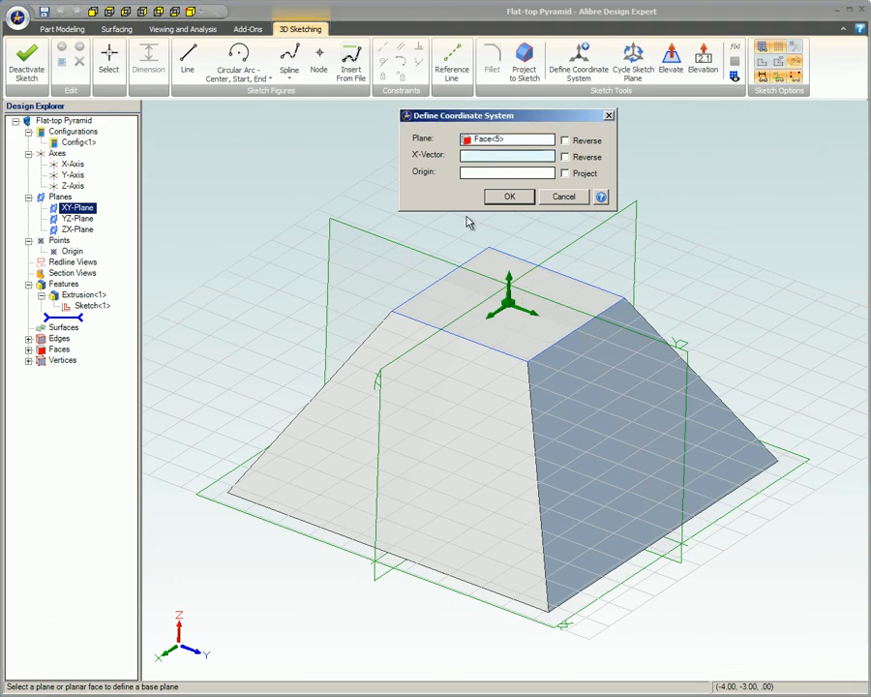
left_click(454, 298)
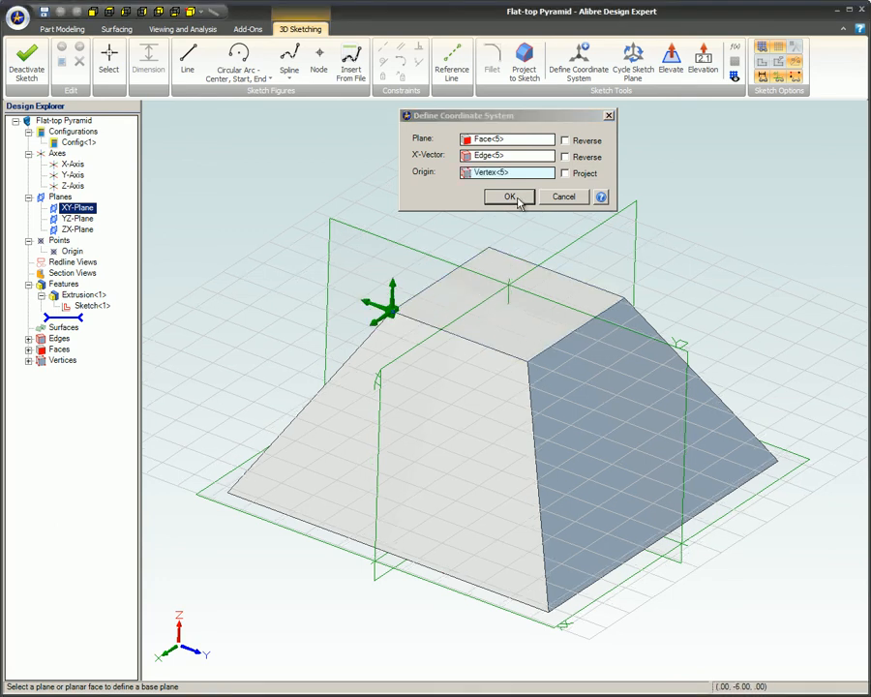
left_click(510, 198)
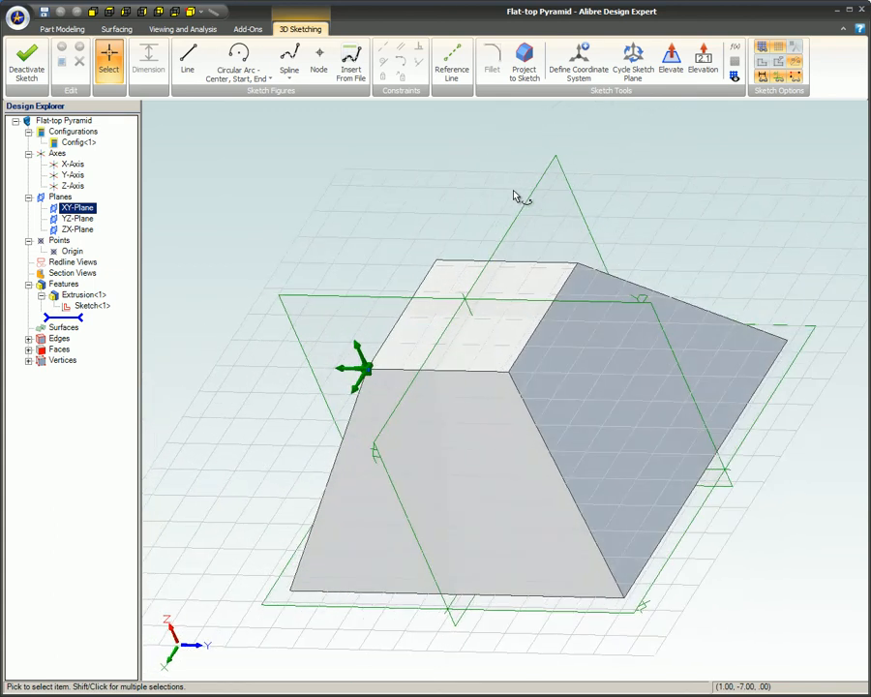
left_click_drag(513, 193, 553, 213)
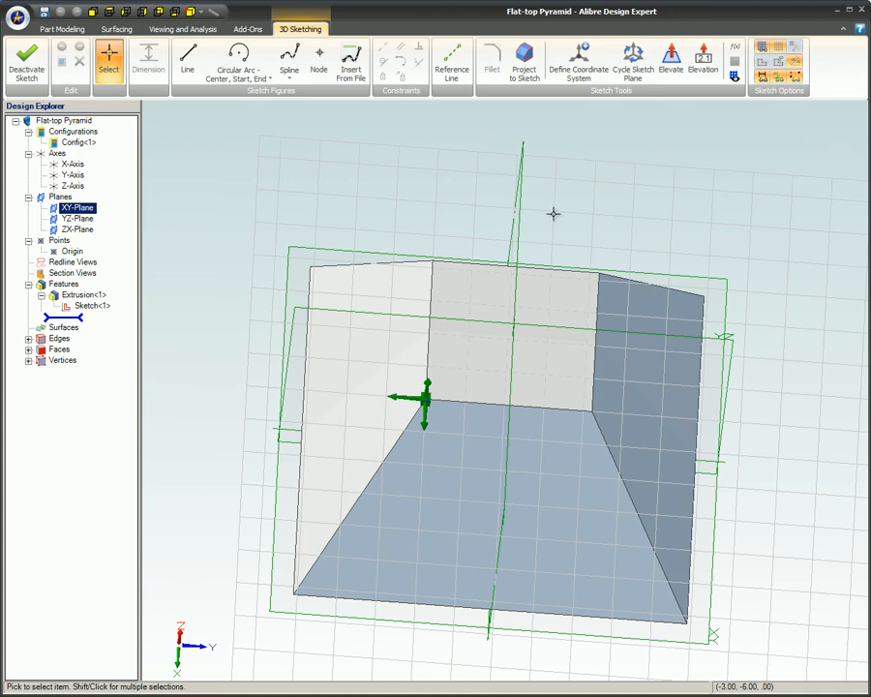